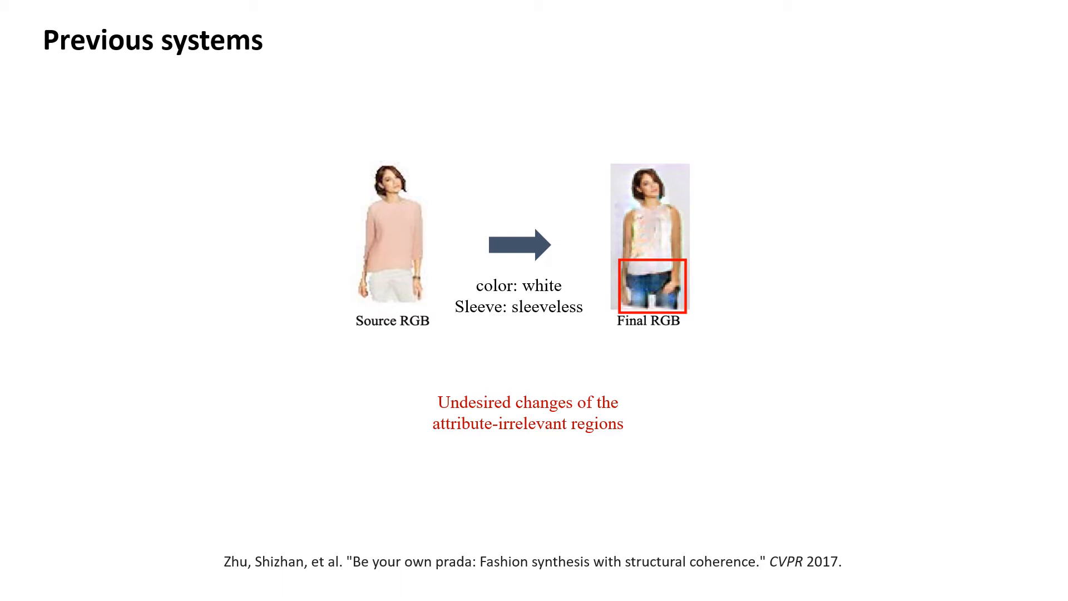
Advance from the Previous systems slide to the Goal slide with its two objectives.
key("Right")
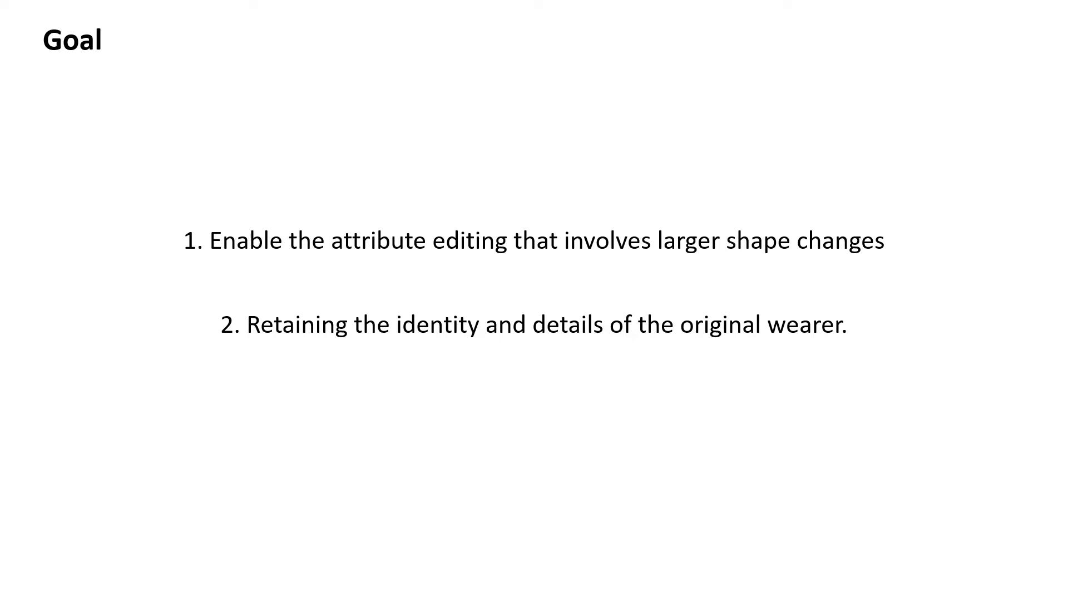
Step through the Overview slide to the Results – Comparison with baselines slide.
key("Right")
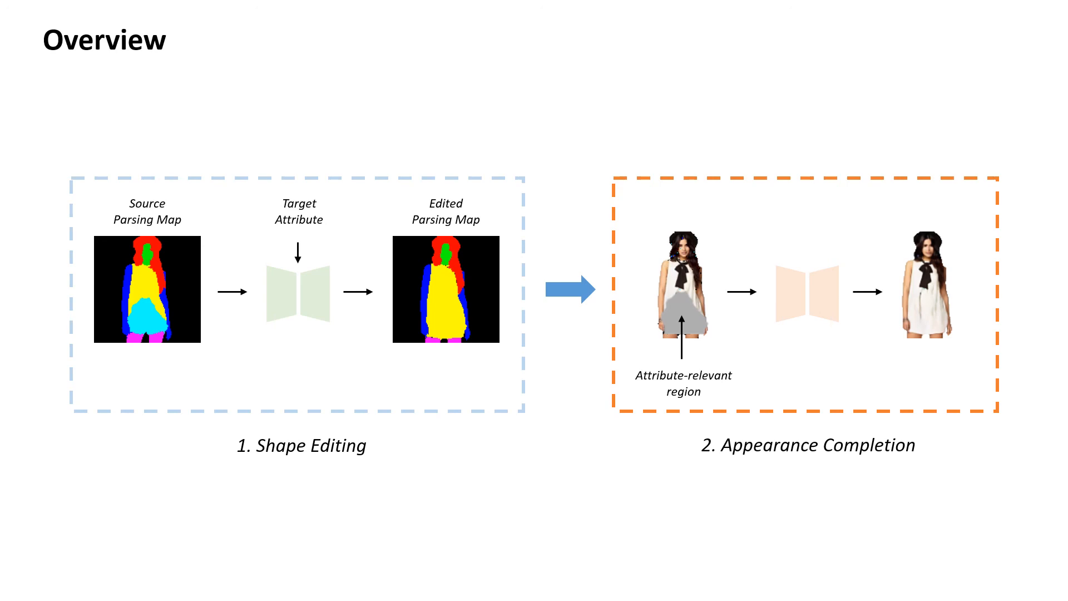
key("right")
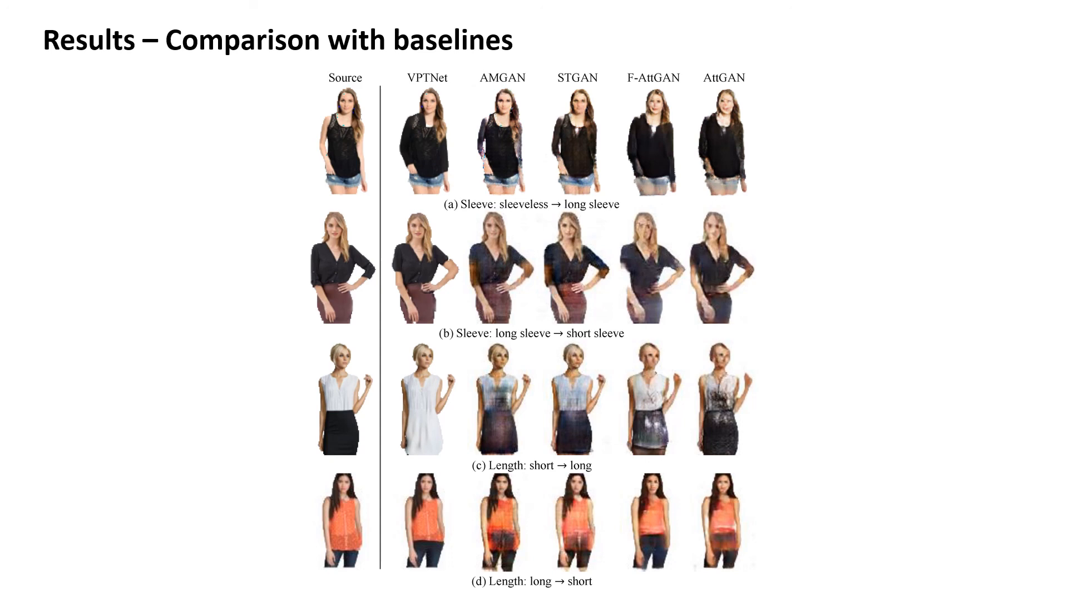